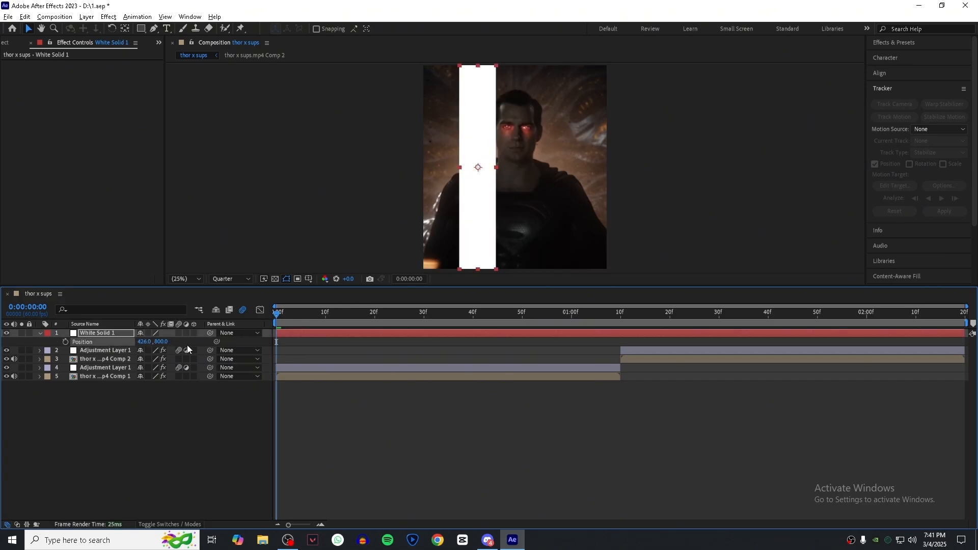
# Step: Scrub White Solid 1's Position X left so the bar starts past the left frame edge
pyautogui.moveTo(477, 167); pyautogui.dragTo(422, 167)
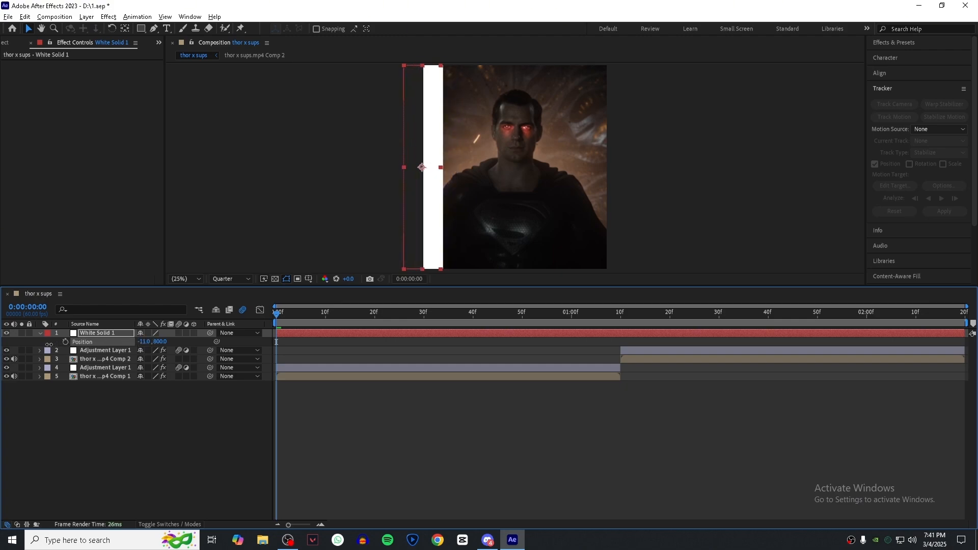
pyautogui.moveTo(422, 166); pyautogui.dragTo(404, 167)
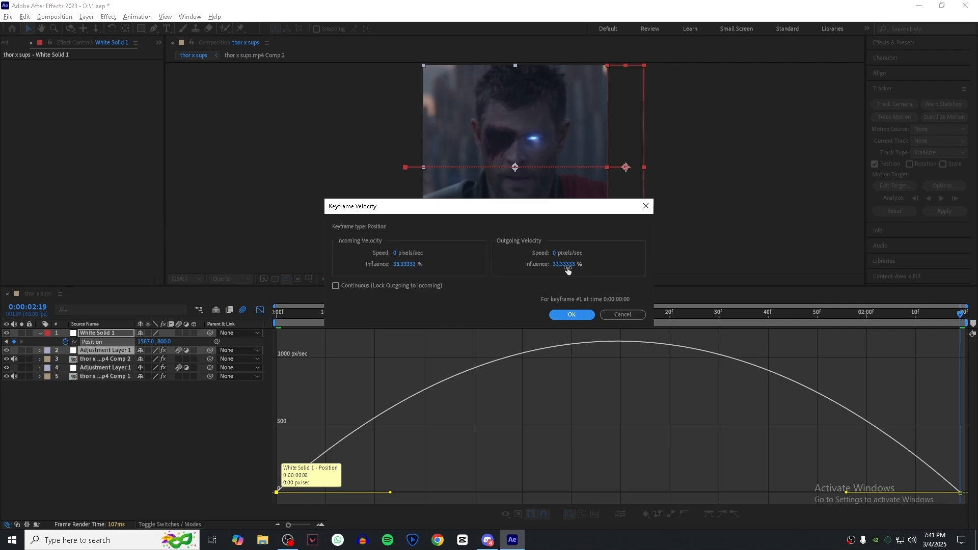
# Step: Set Keyframe Velocity influence to 95% on both Position keyframes for a sharp swipe
pyautogui.write('95')
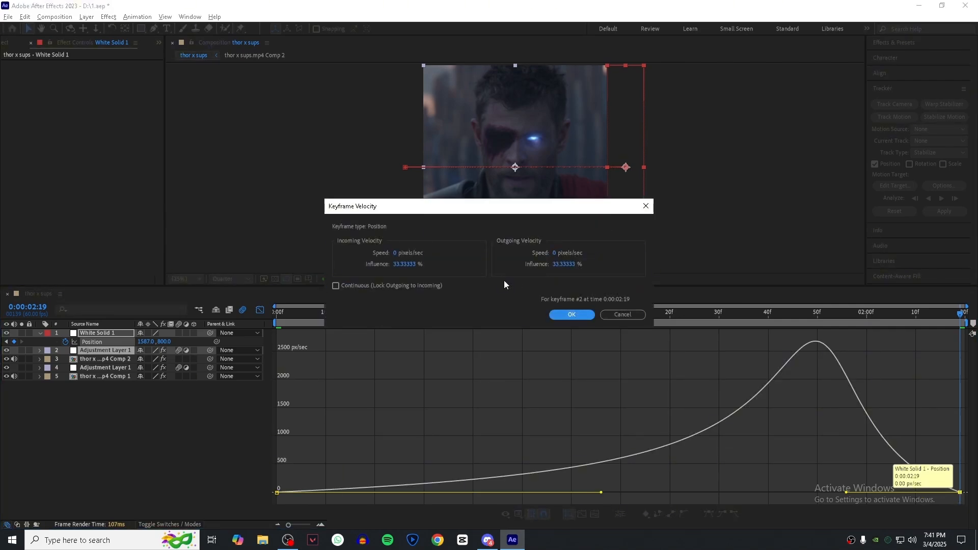
pyautogui.write('95')
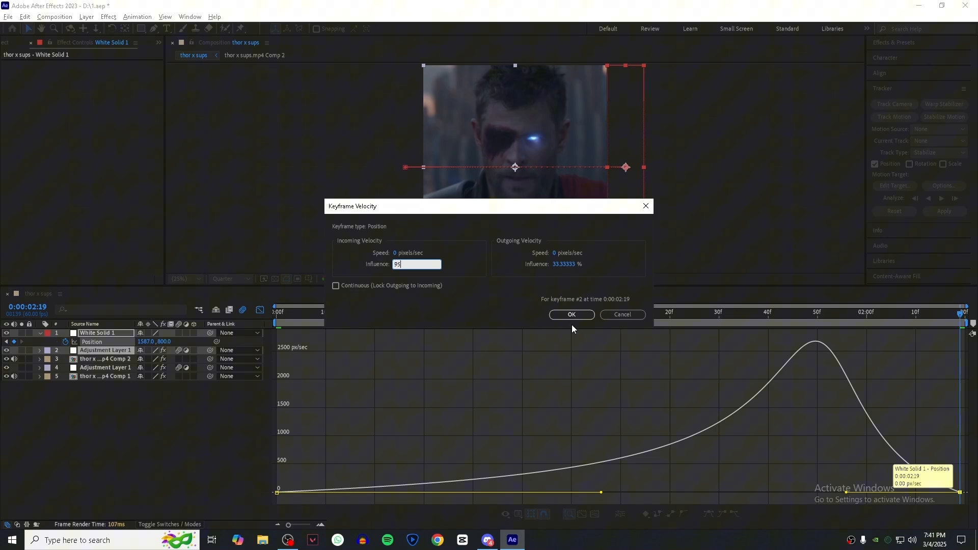
pyautogui.click(570, 315)
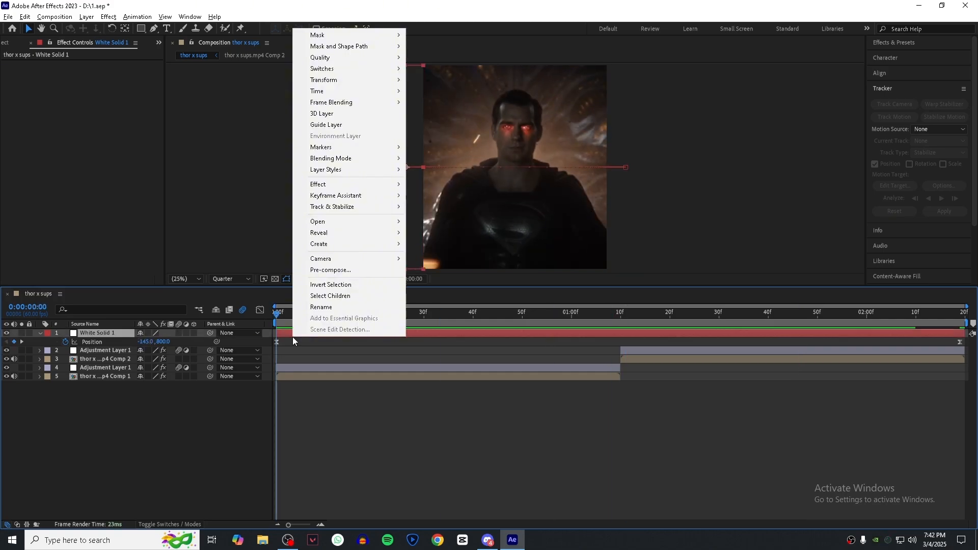
# Step: Pre-compose White Solid 1 into White Solid 1 Comp 1 and select the bar layer inside it
pyautogui.click(330, 270)
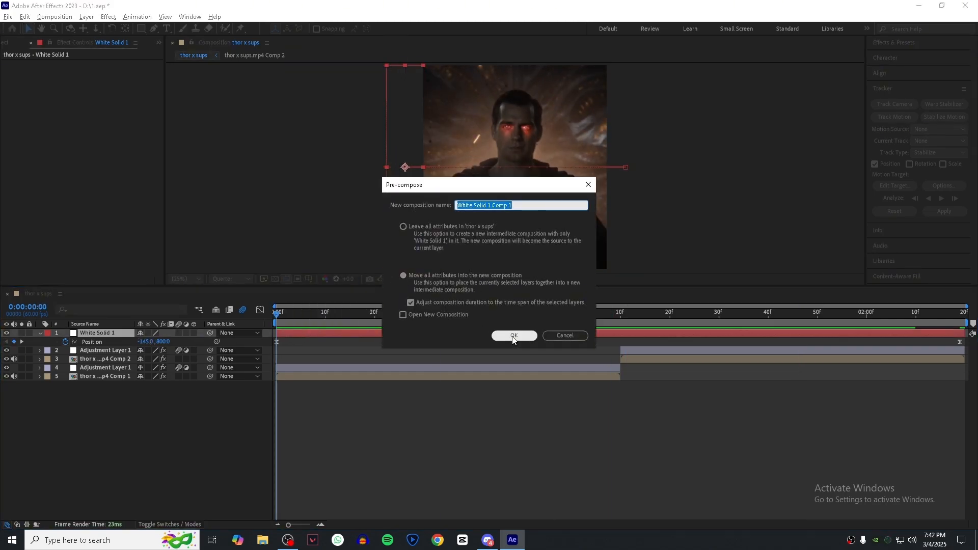
pyautogui.click(513, 335)
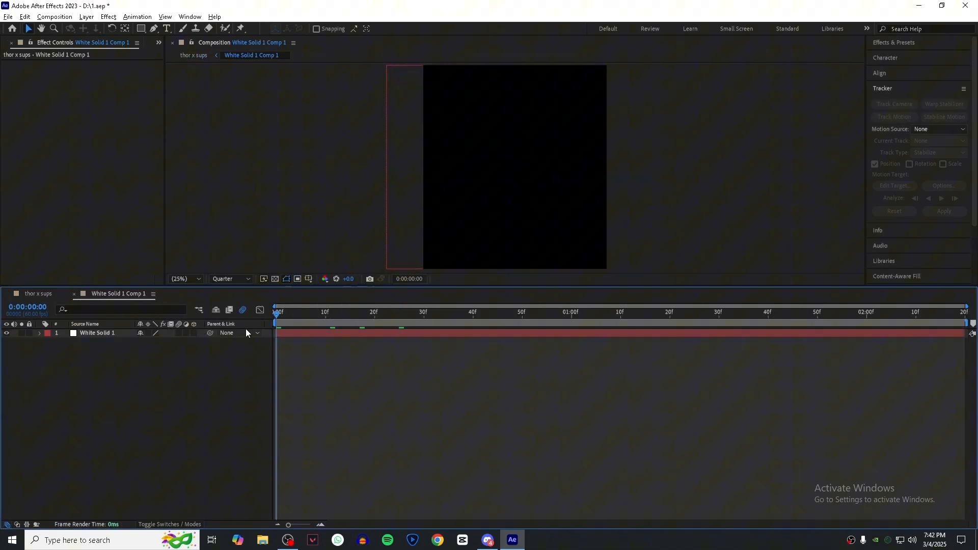
pyautogui.click(166, 29)
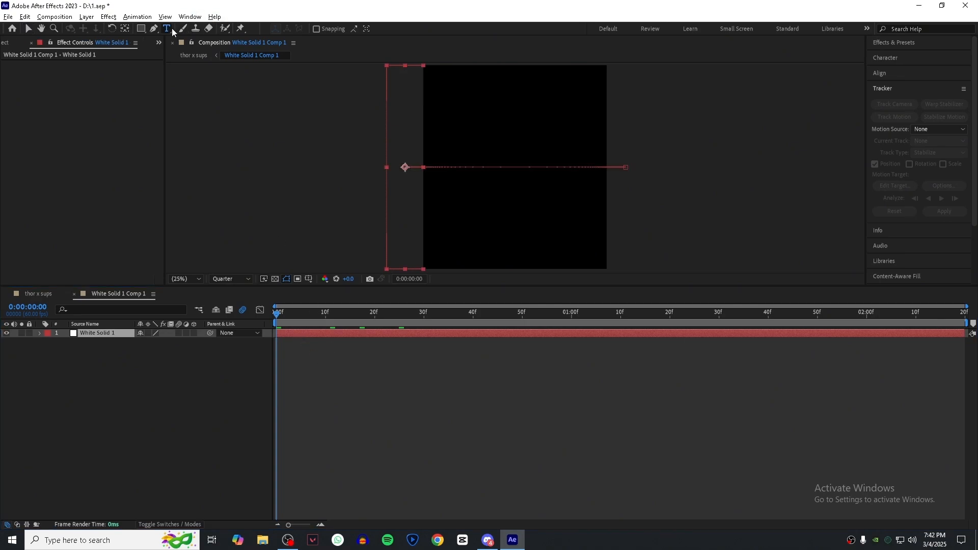
# Step: Add vertical text JURAIJ in Gang of Three at size 200 with tracking 150–200 above the bar
pyautogui.click(166, 29)
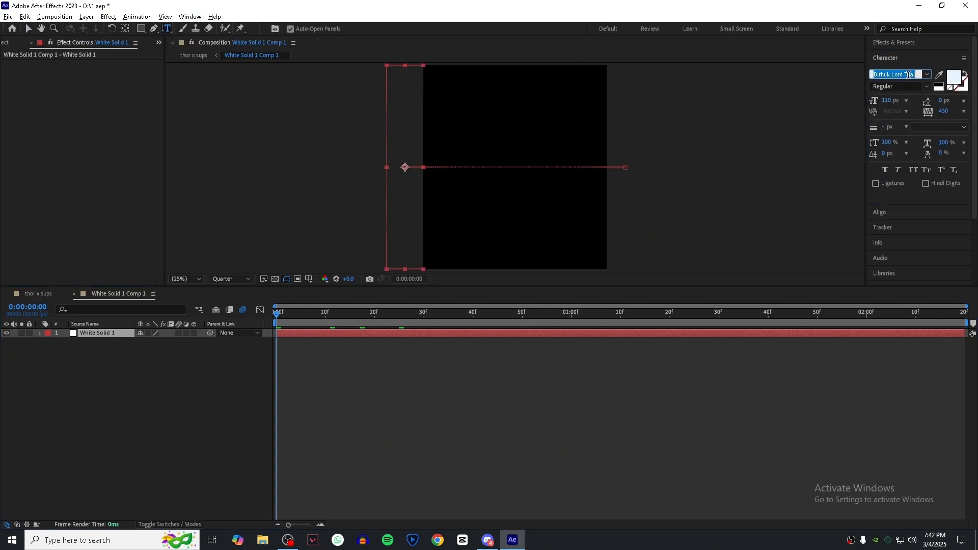
pyautogui.write('bal')
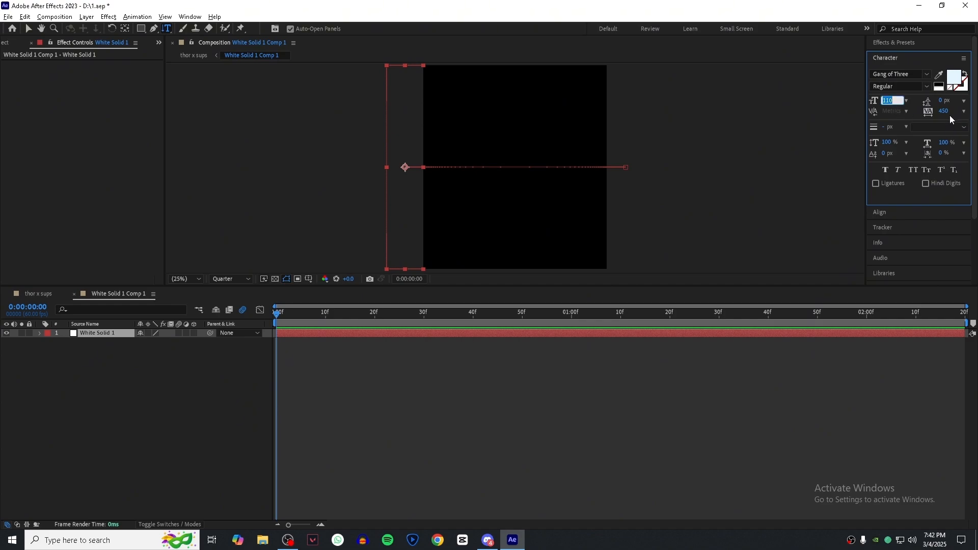
pyautogui.write('200')
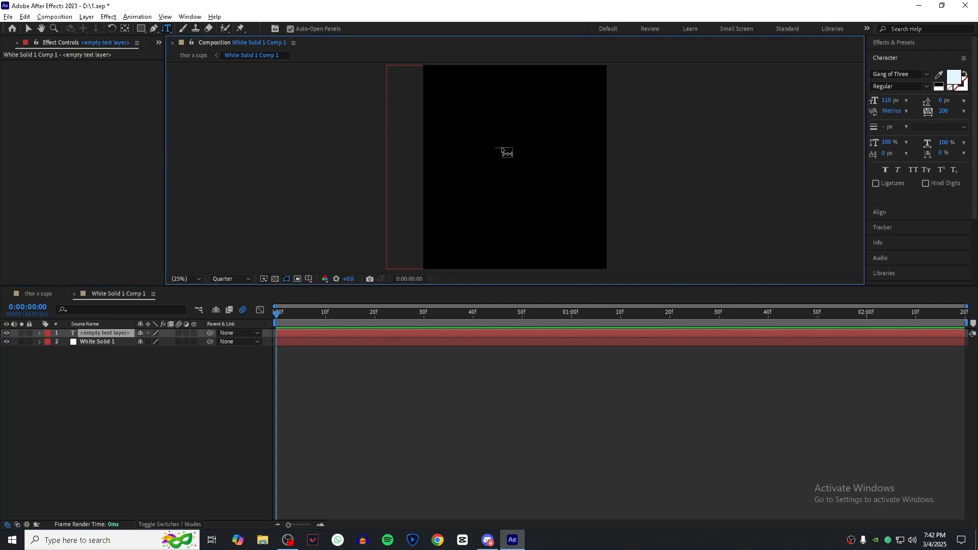
pyautogui.write('JURAIJ')
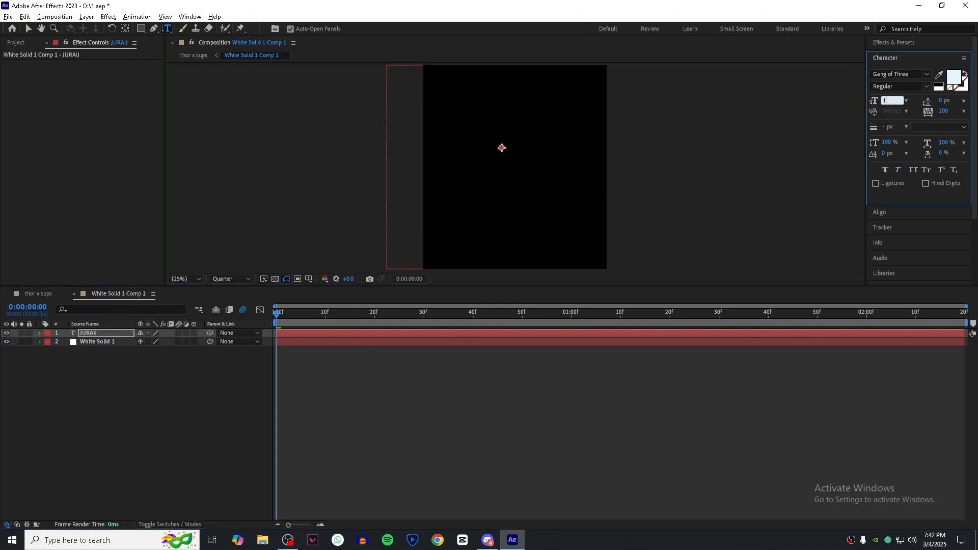
pyautogui.write('150 px')
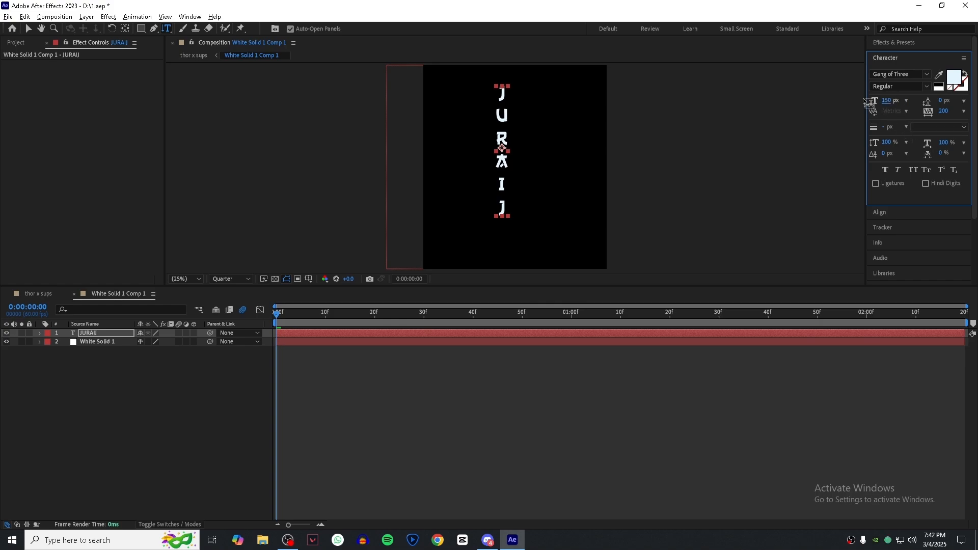
pyautogui.write('200')
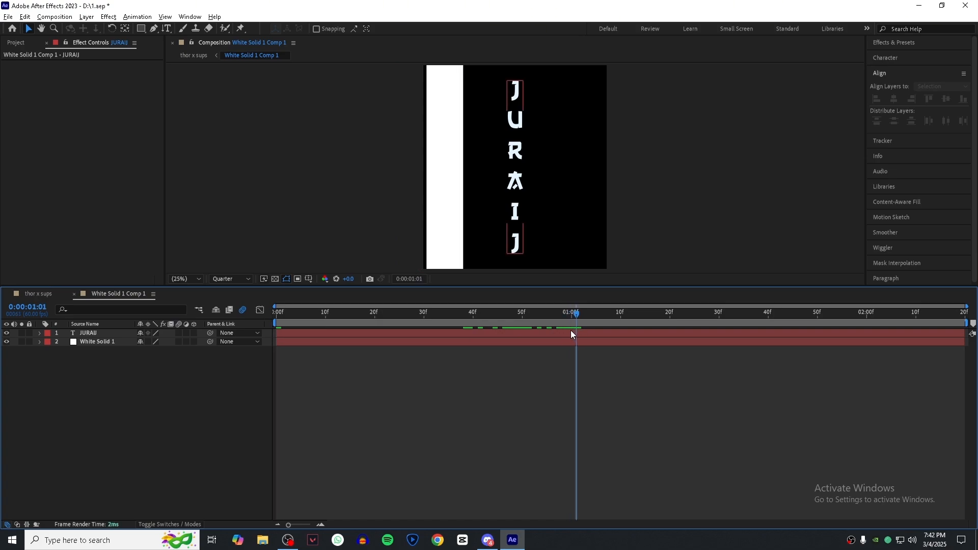
# Step: Select White Solid 1 and bring up the Import File dialog on the D drive
pyautogui.click(97, 341)
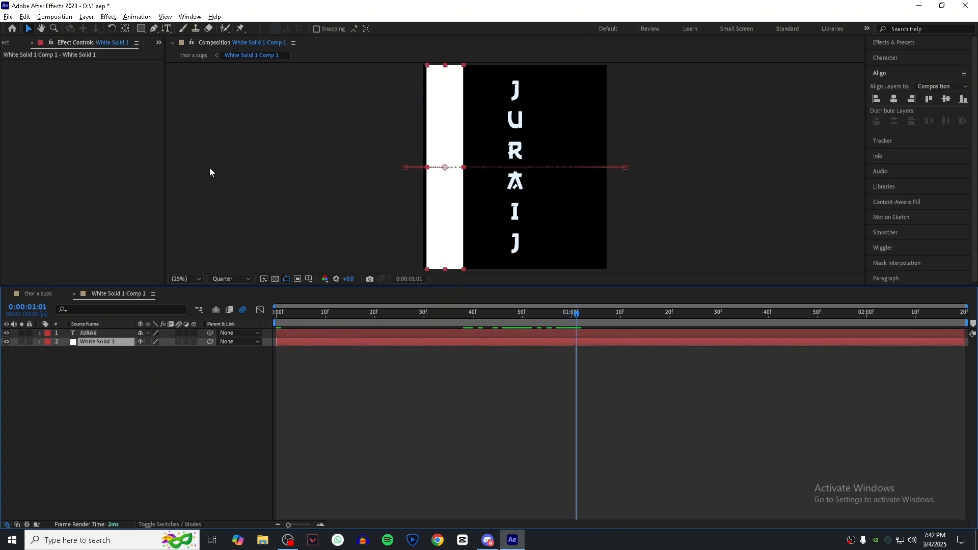
pyautogui.click(619, 312)
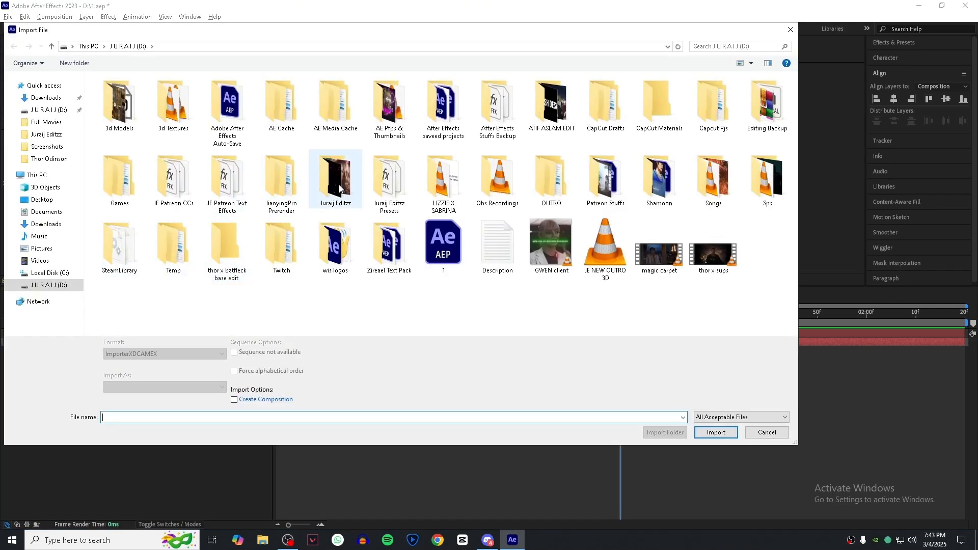
# Step: Import 6.mp4 from the Juraij Editzz folder into the bar composition
pyautogui.doubleClick(335, 179)
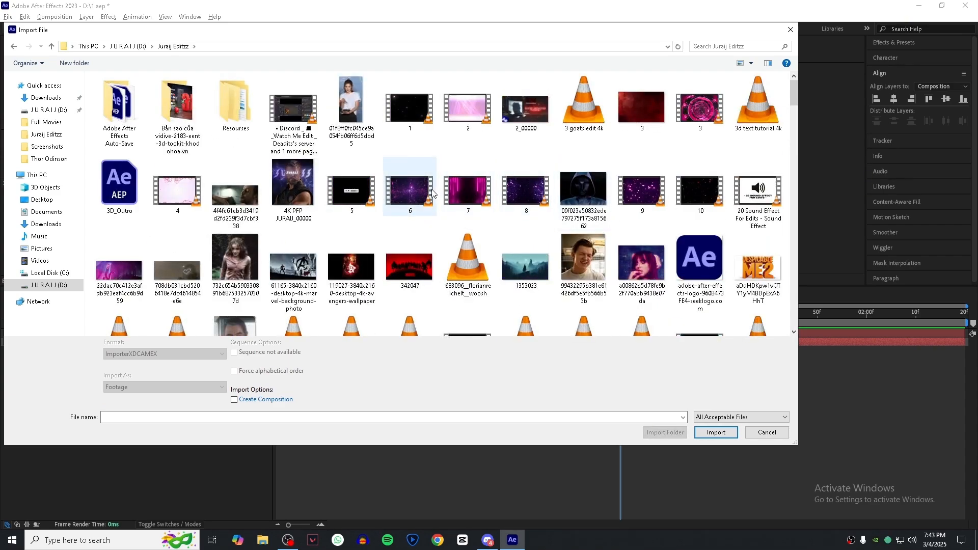
pyautogui.click(715, 432)
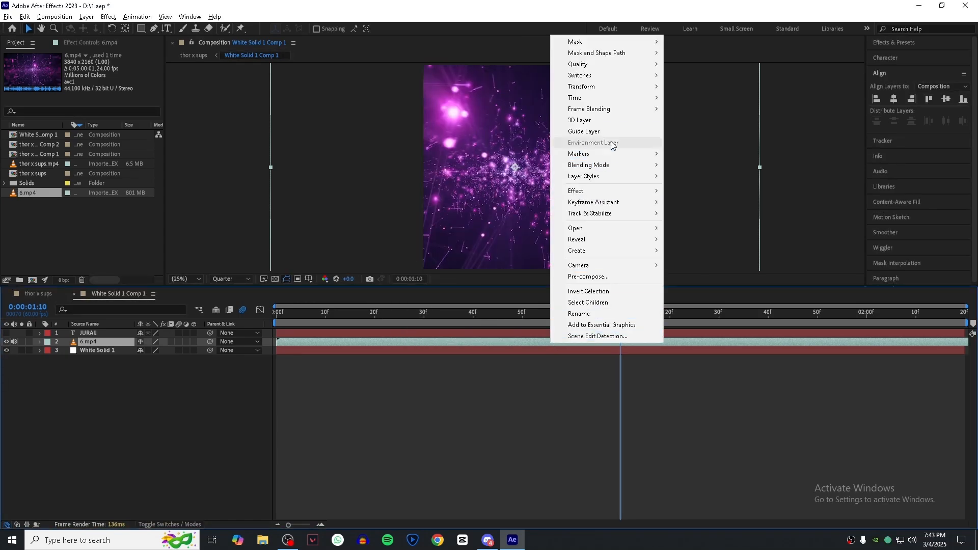
# Step: Matte 6.mp4 to the bar's shape and apply a grayscale Tint effect
pyautogui.click(662, 241)
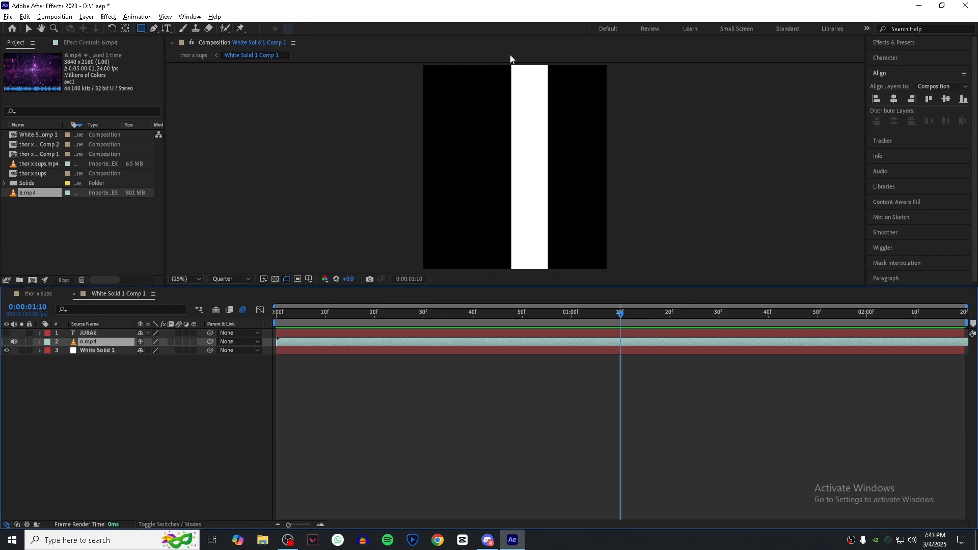
pyautogui.click(39, 341)
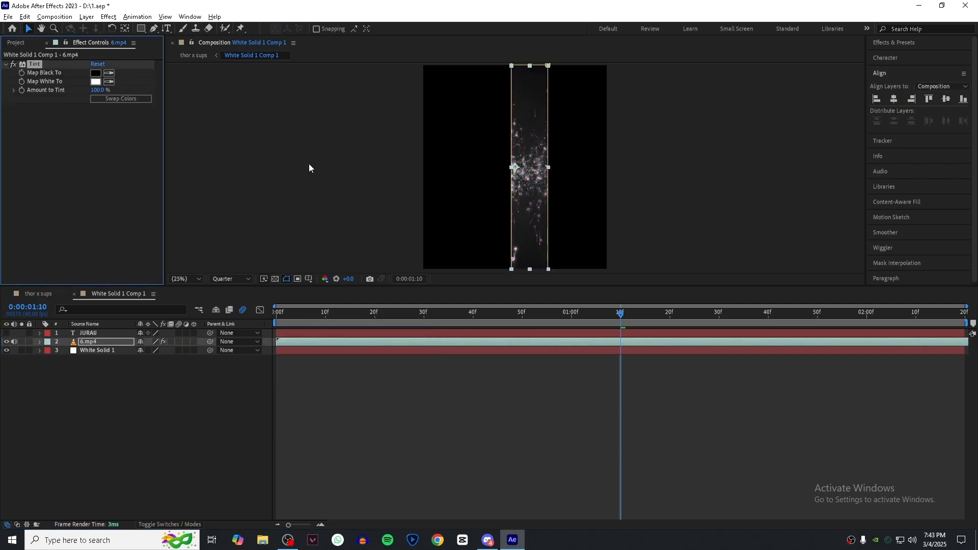
# Step: Set the Tint's Map White To colour to red for the particle overlay
pyautogui.click(95, 82)
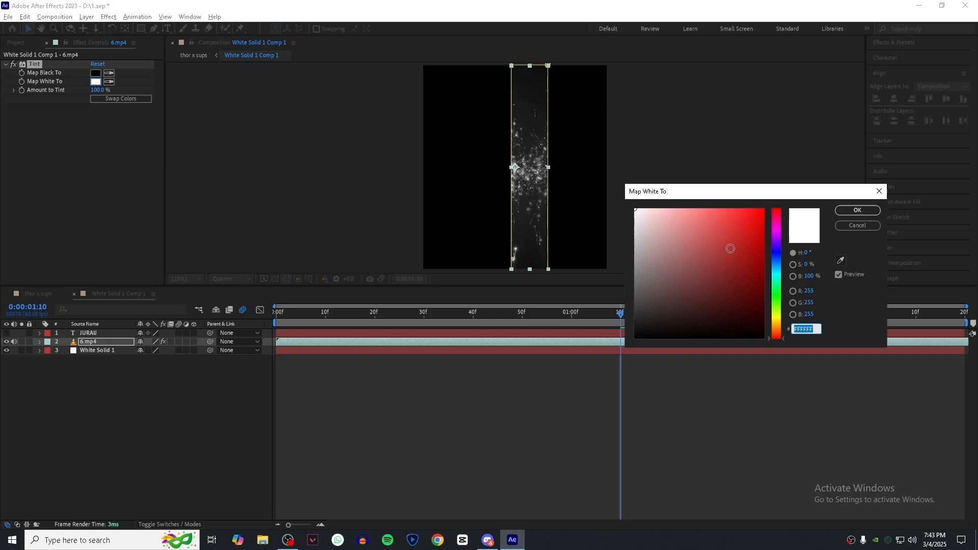
pyautogui.click(856, 210)
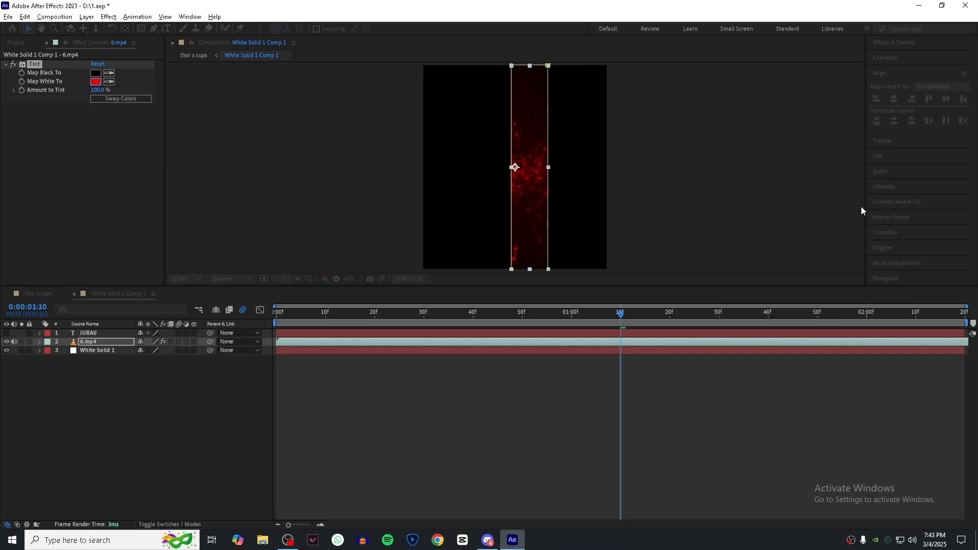
pyautogui.click(542, 312)
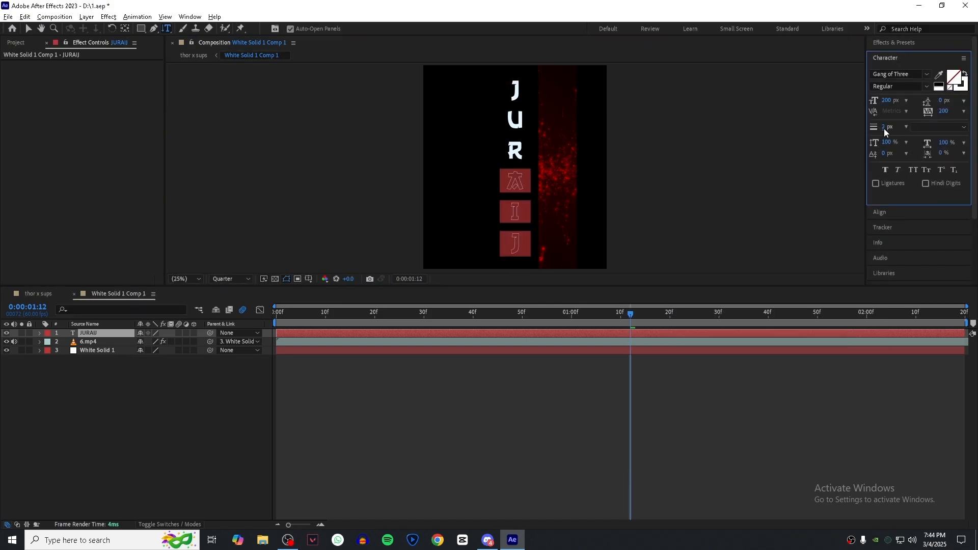
# Step: Give the JURAIJ title a 10 px stroke width in the Character panel
pyautogui.write('10')
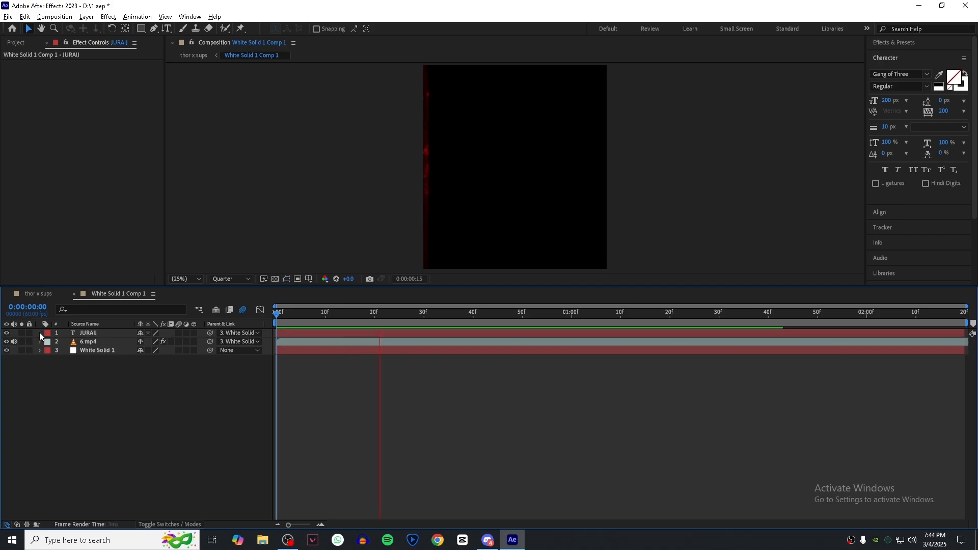
# Step: Parent the JURAIJ layer to 3. White Solid 1 and scrub later to check the swipe
pyautogui.click(442, 312)
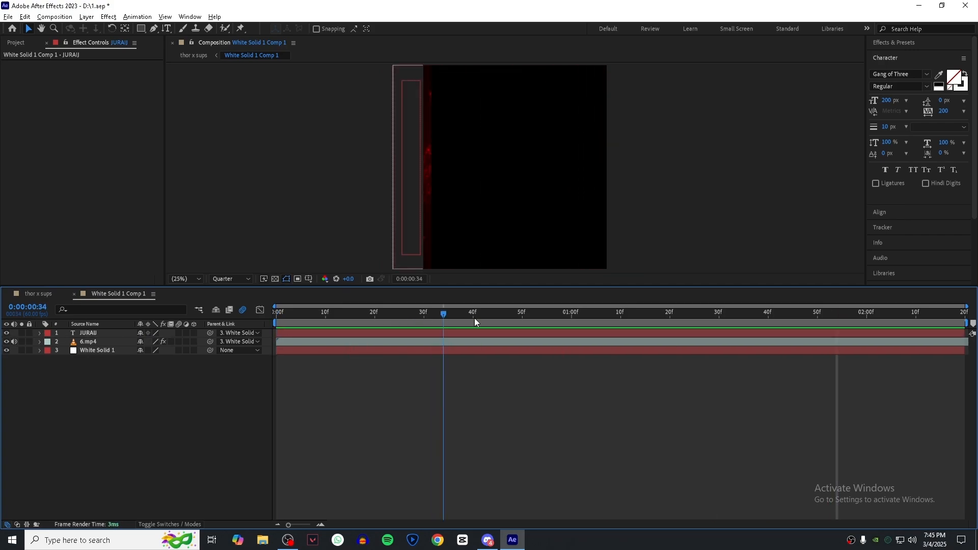
pyautogui.click(614, 312)
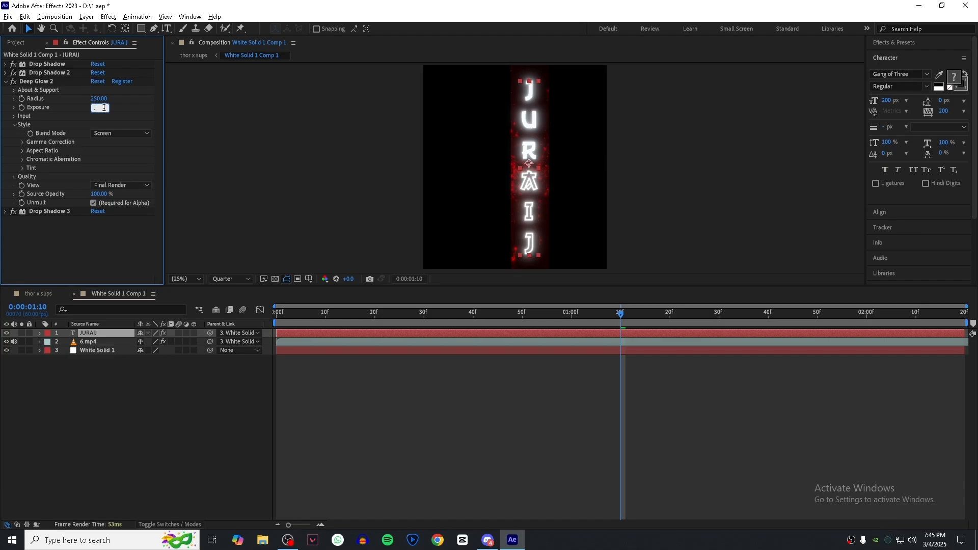
# Step: Lower the Deep Glow exposure on the JURAIJ title to 0.25 for a softer white glow
pyautogui.write('0.25')
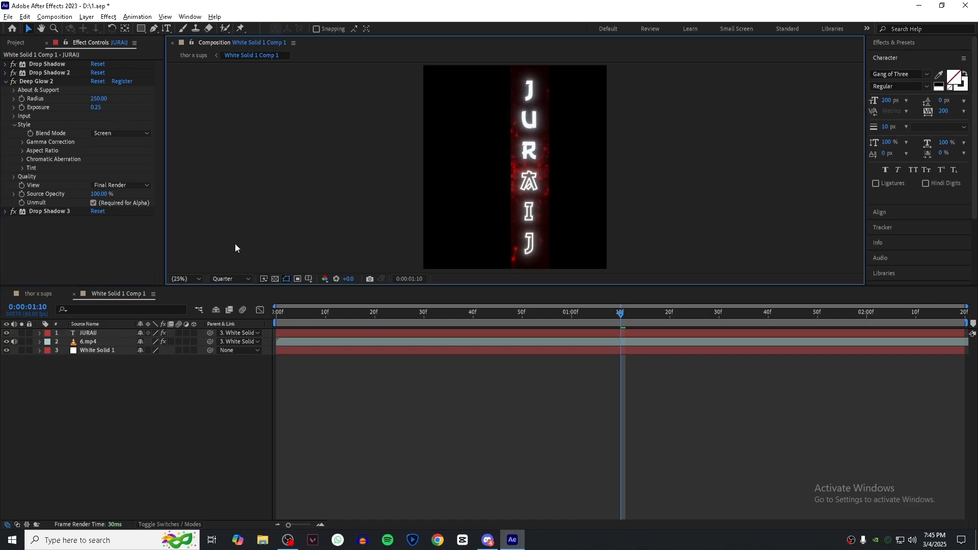